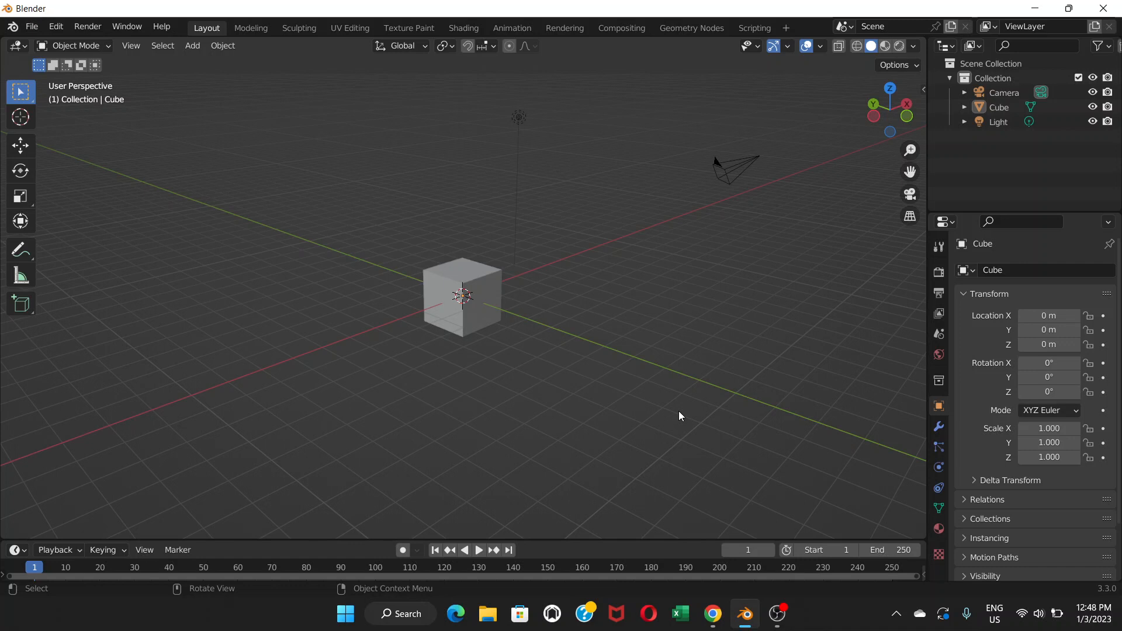
mouse_move(400, 419)
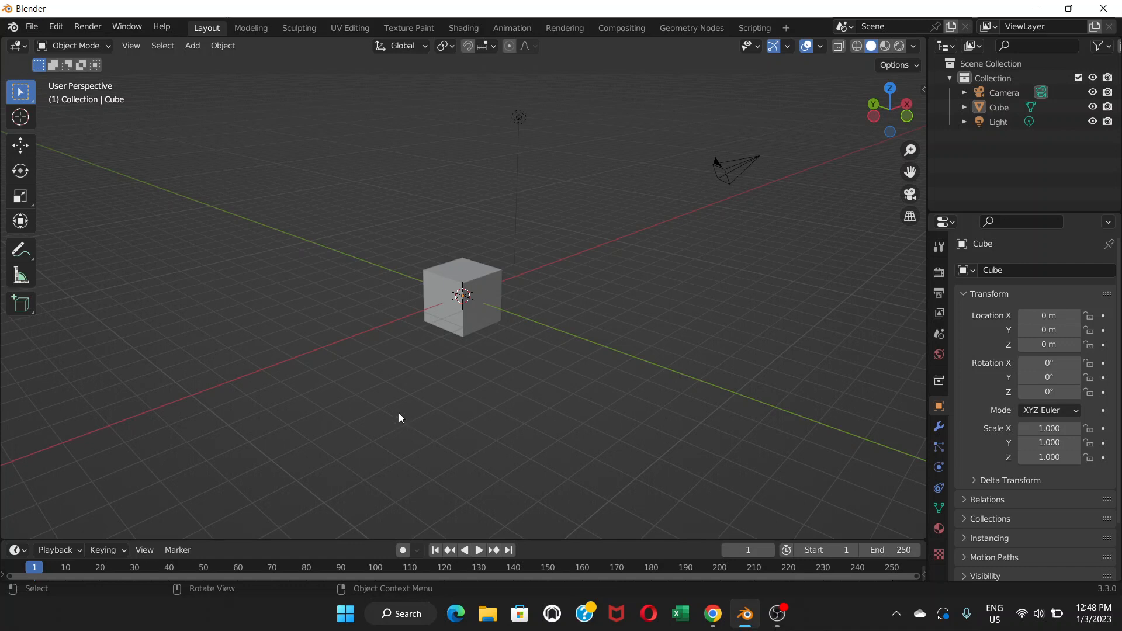
mouse_move(507, 354)
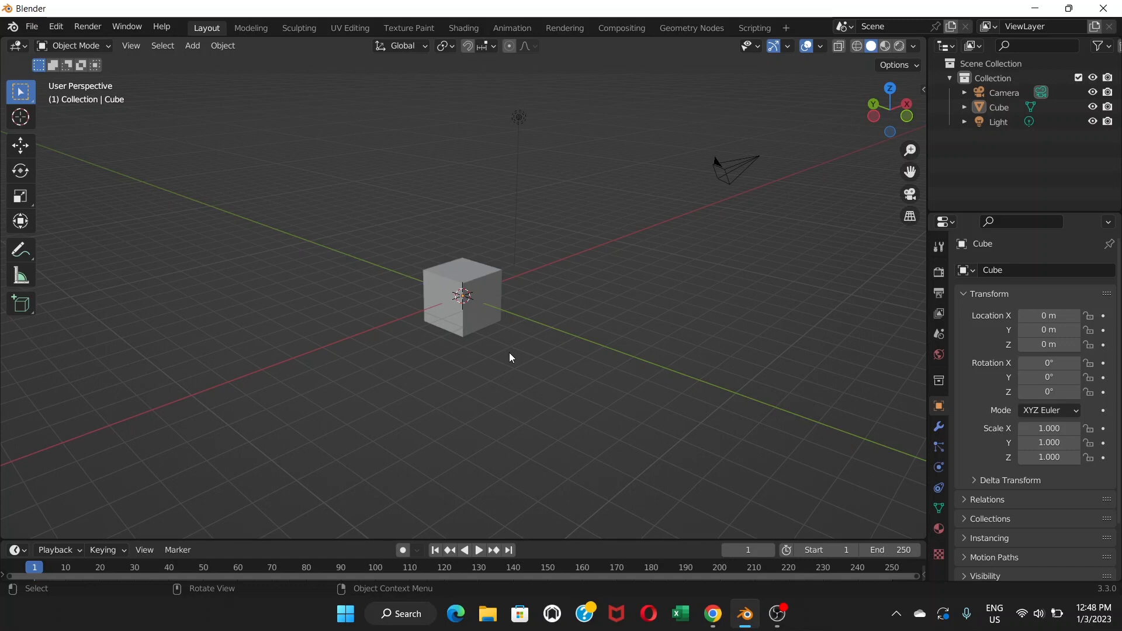
mouse_move(526, 348)
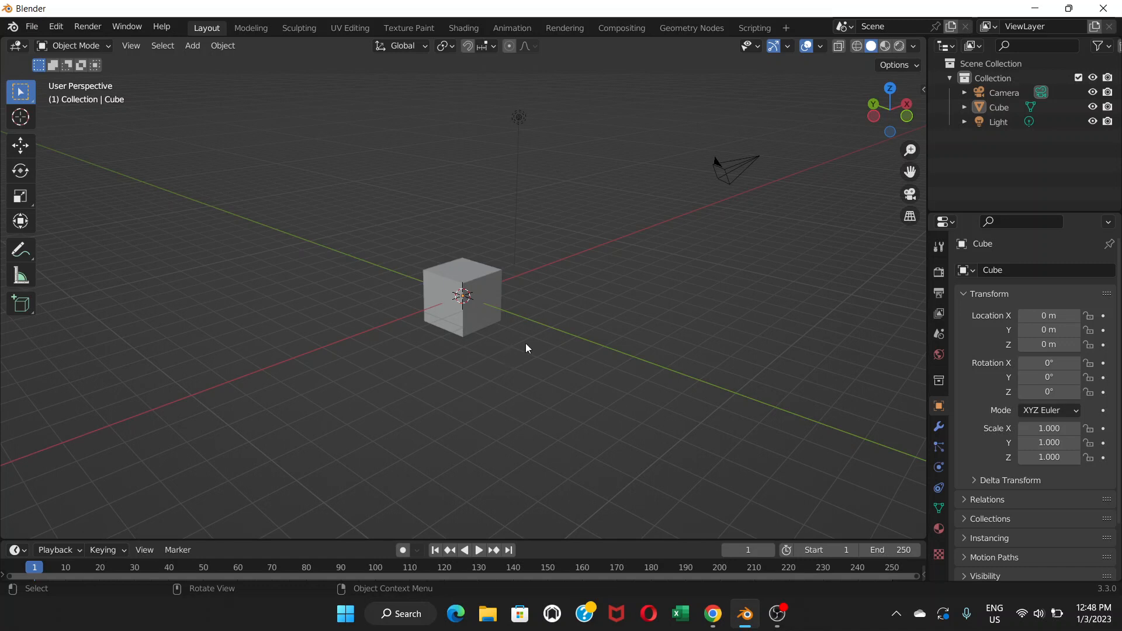
mouse_move(665, 480)
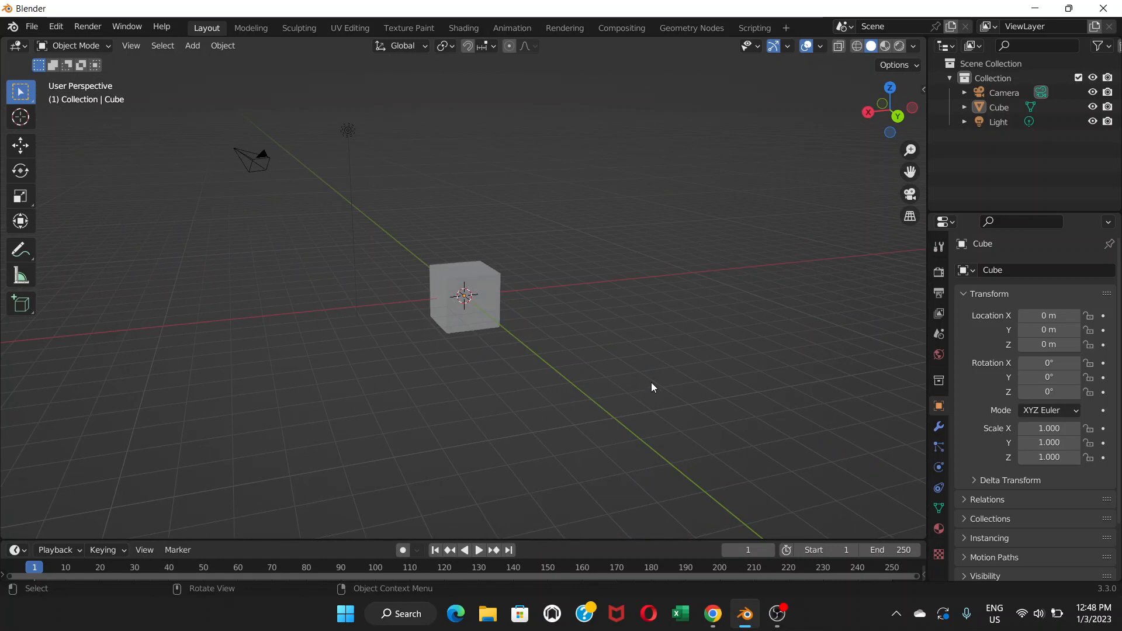
mouse_move(503, 312)
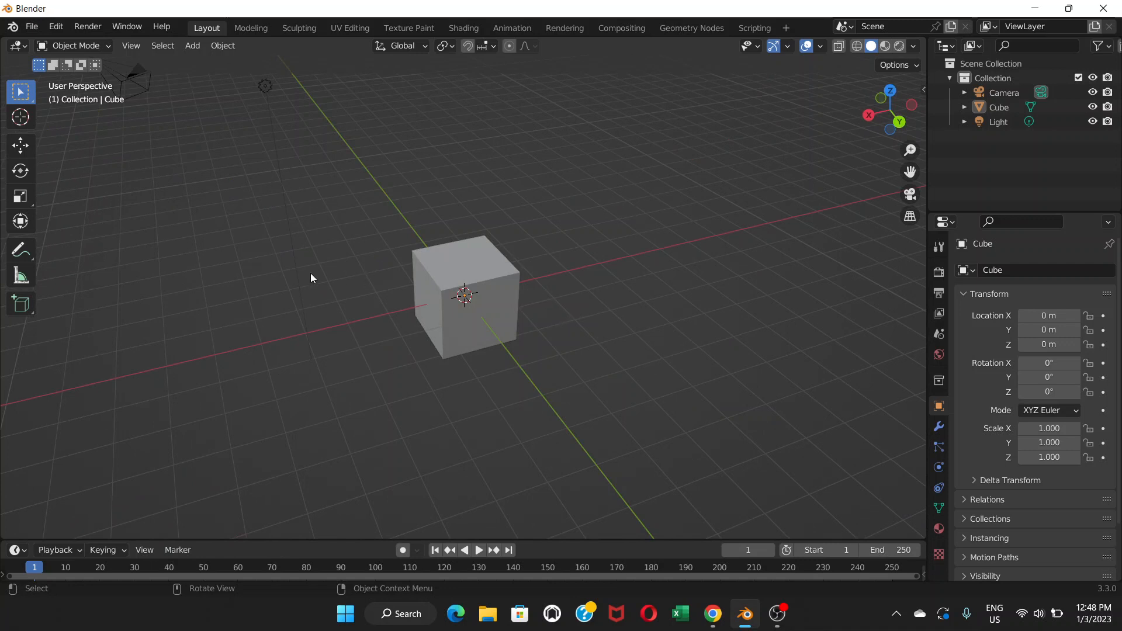
mouse_move(263, 277)
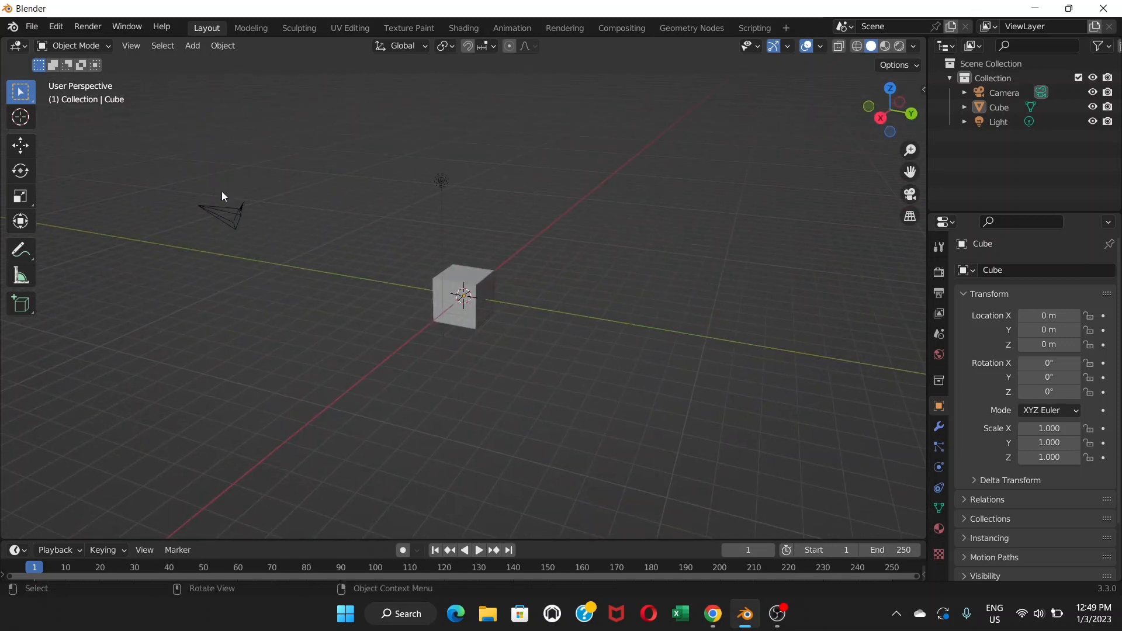
mouse_move(64, 46)
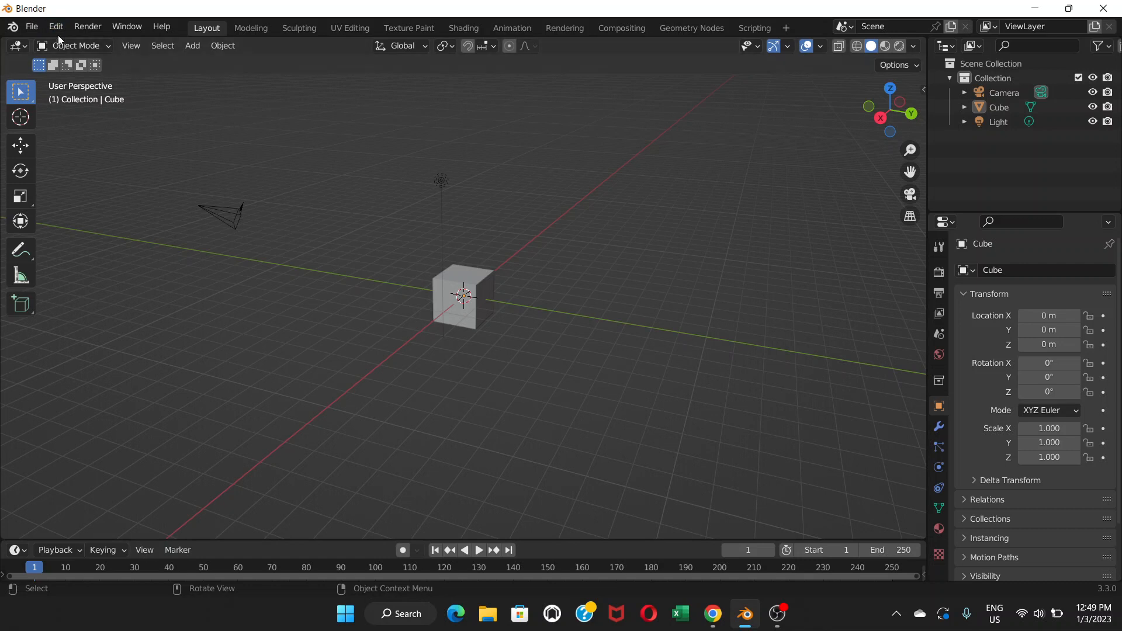
Enable Emulate Numpad and Emulate 3 Button Mouse in the Input preferences.
click(55, 27)
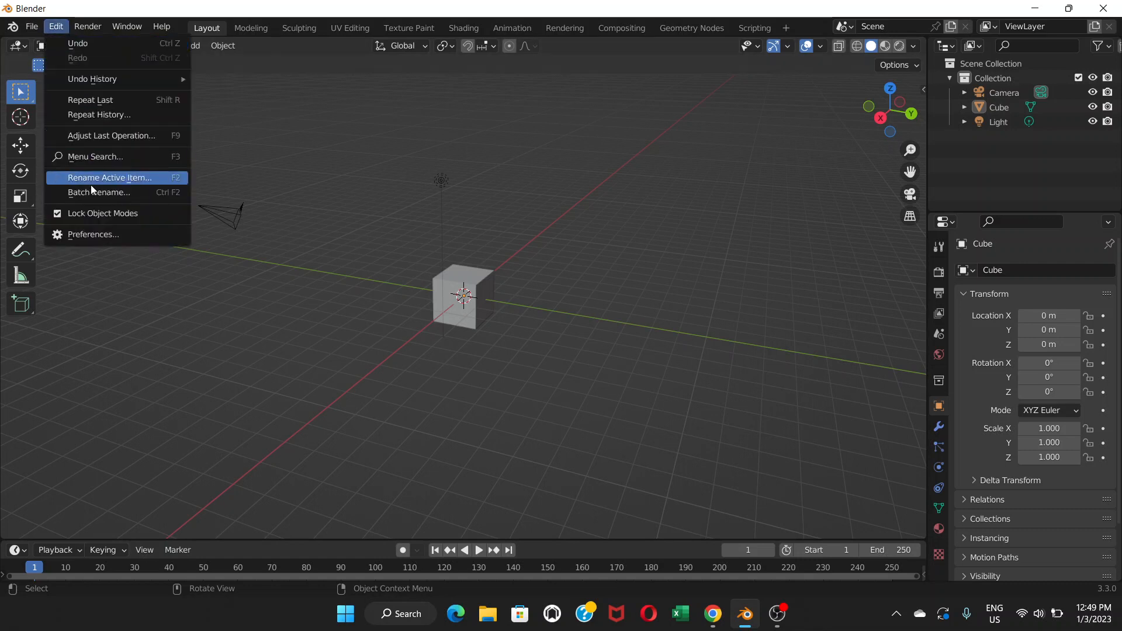
click(91, 234)
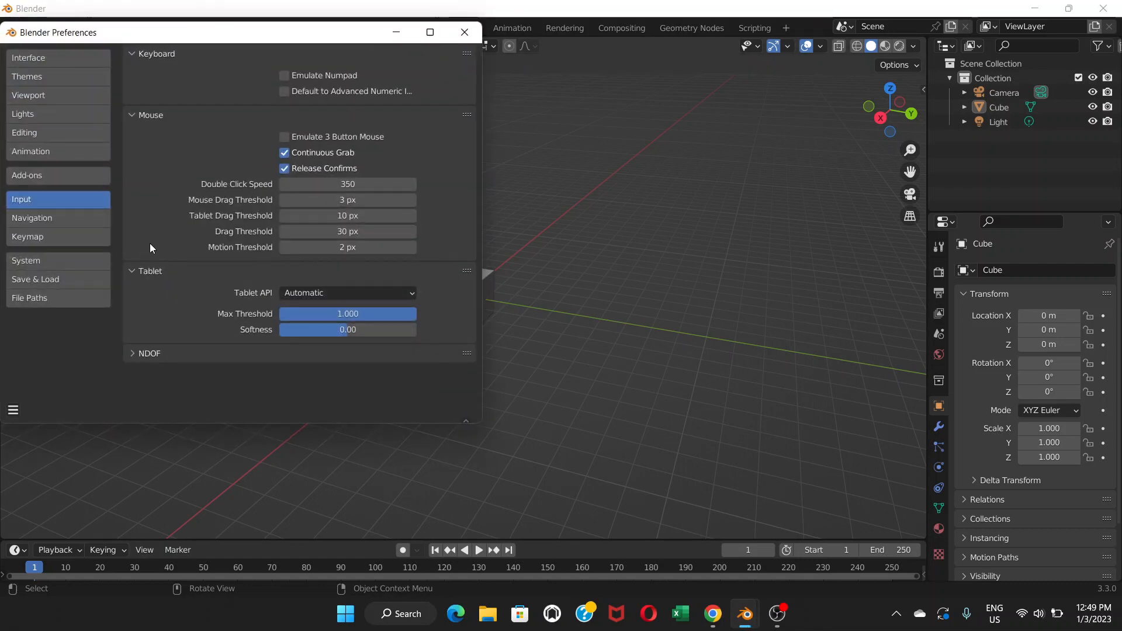
mouse_move(49, 192)
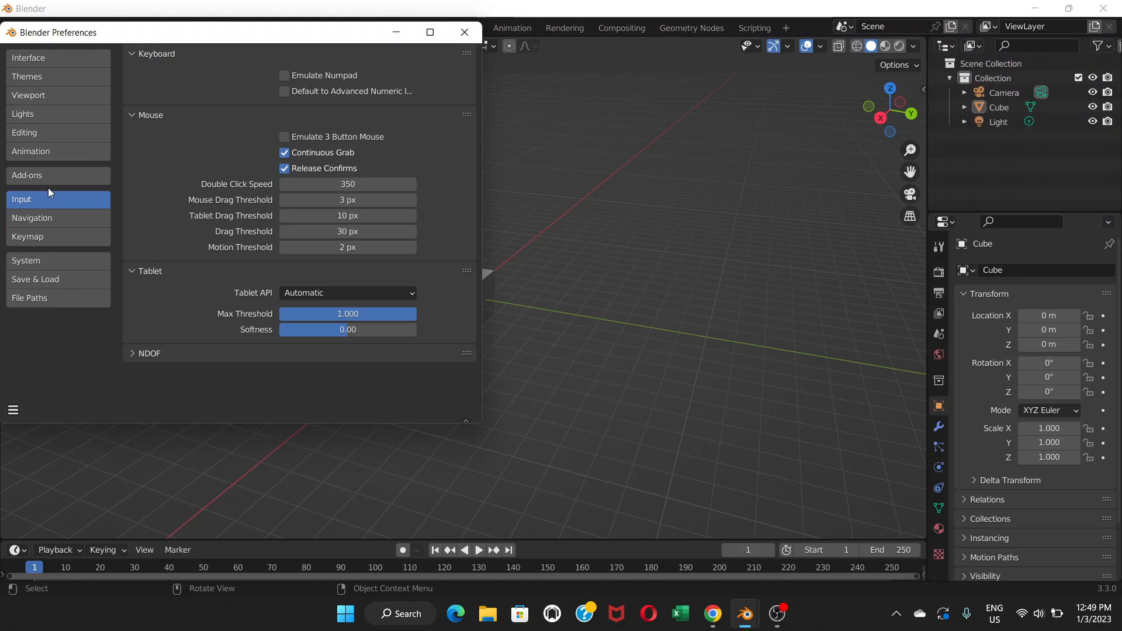
mouse_move(148, 77)
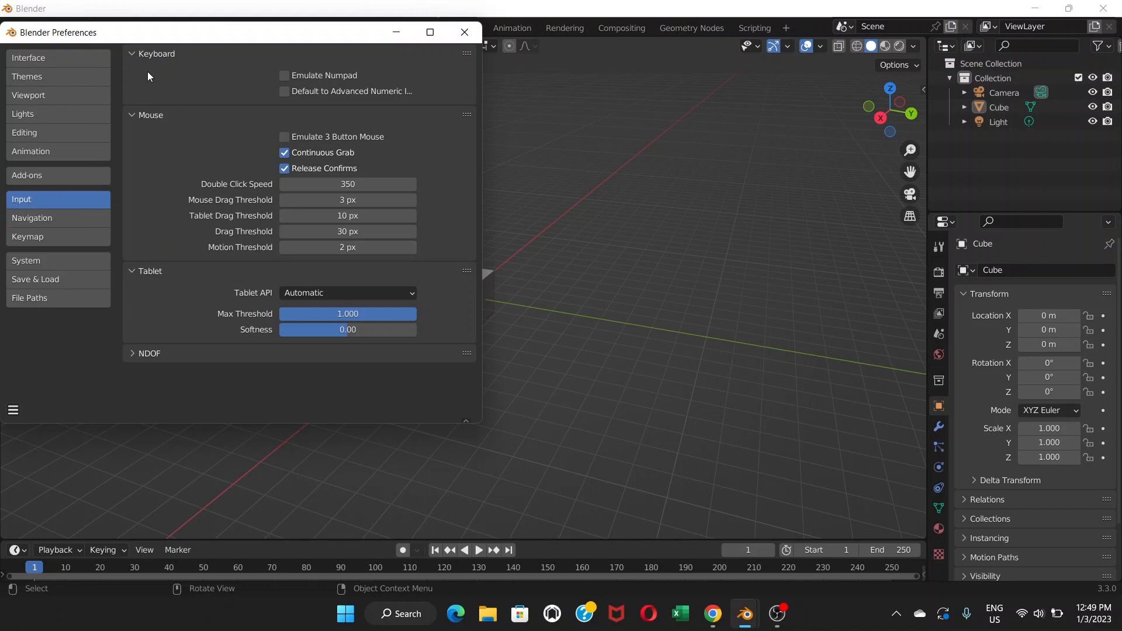
mouse_move(199, 74)
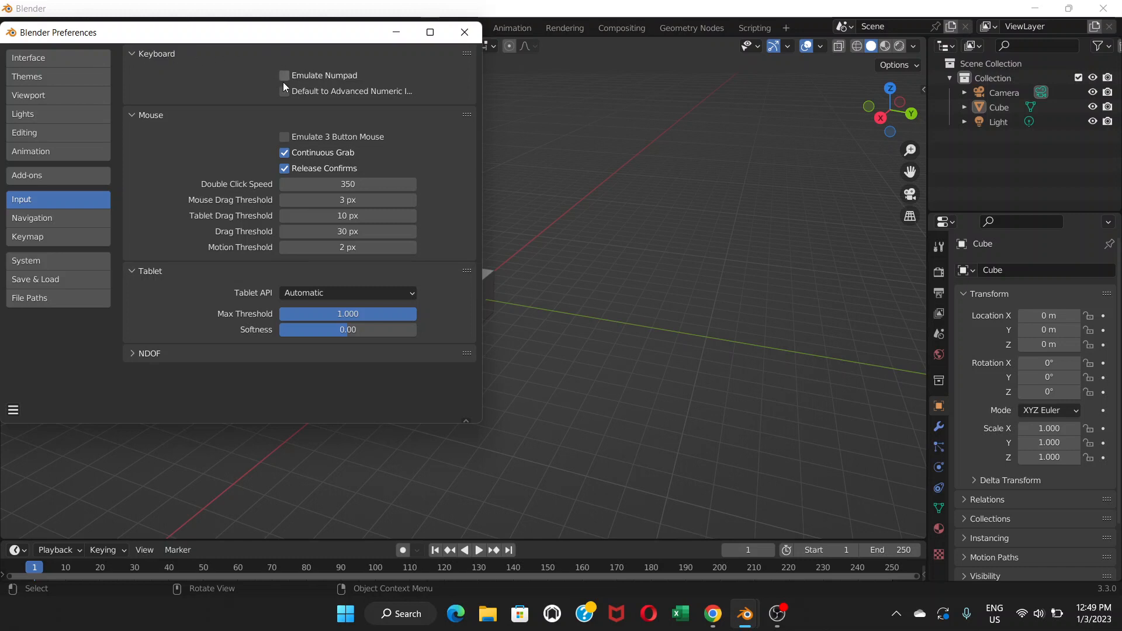
mouse_move(286, 77)
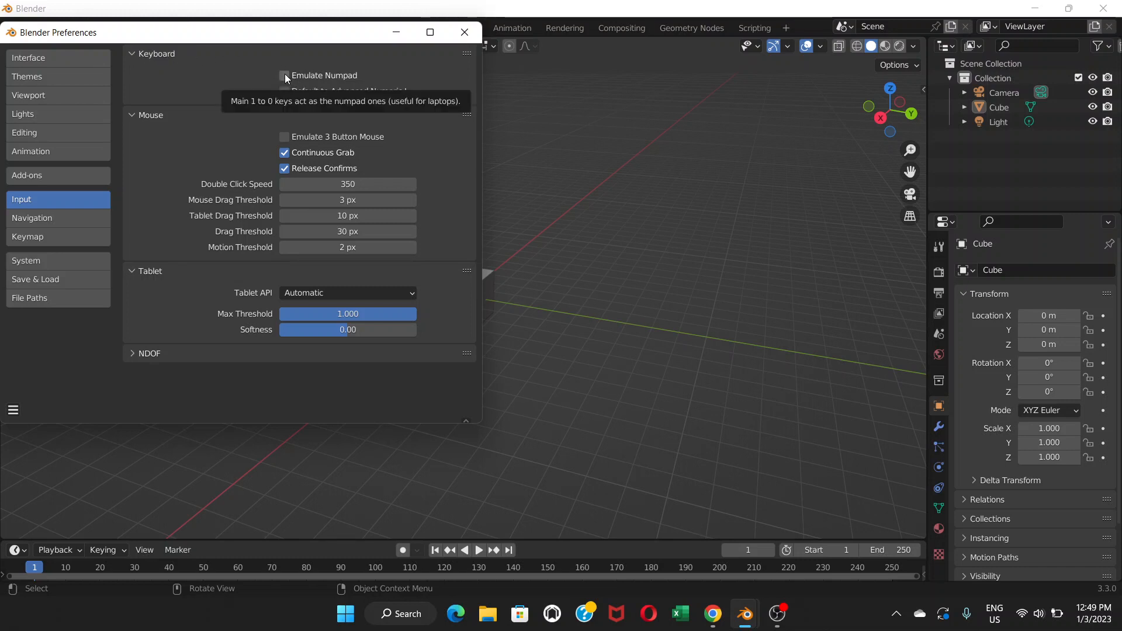
click(285, 76)
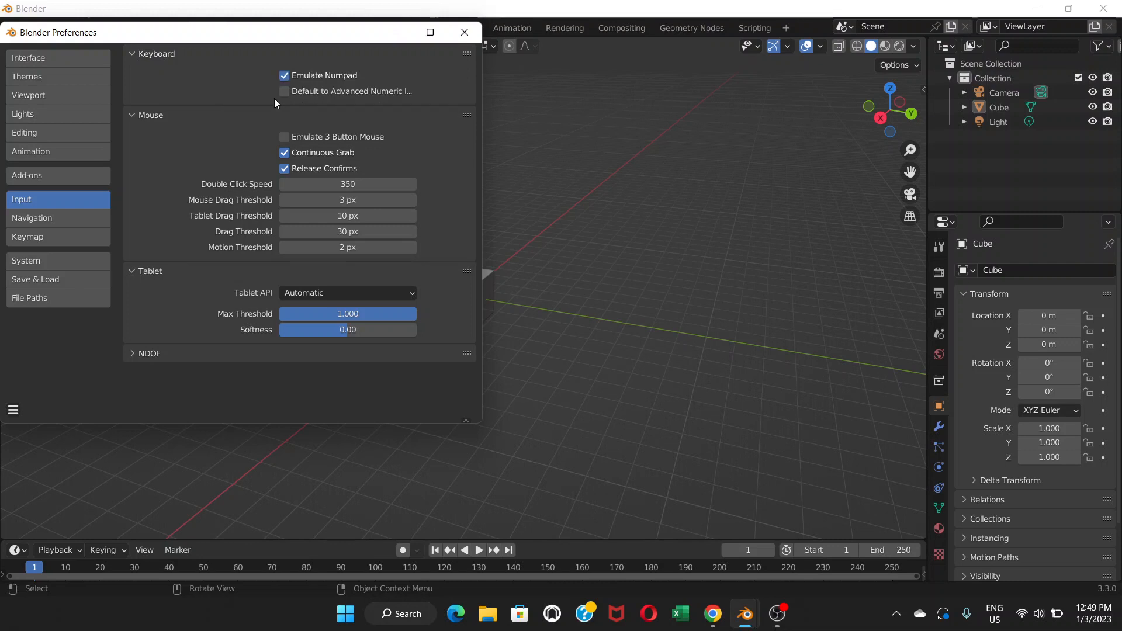
mouse_move(142, 123)
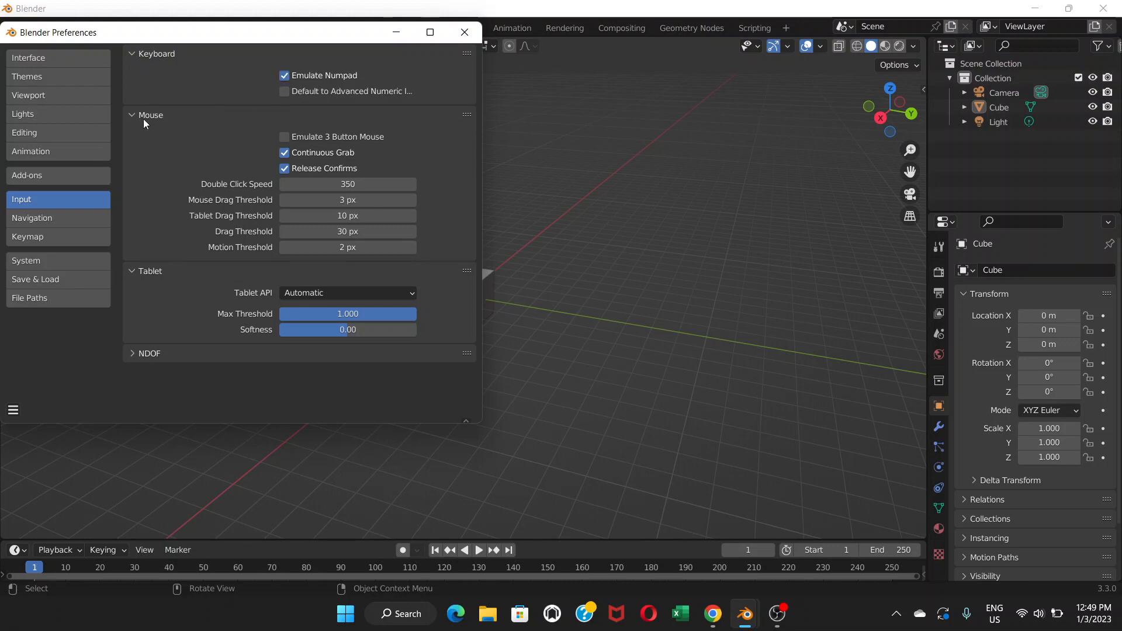
mouse_move(279, 122)
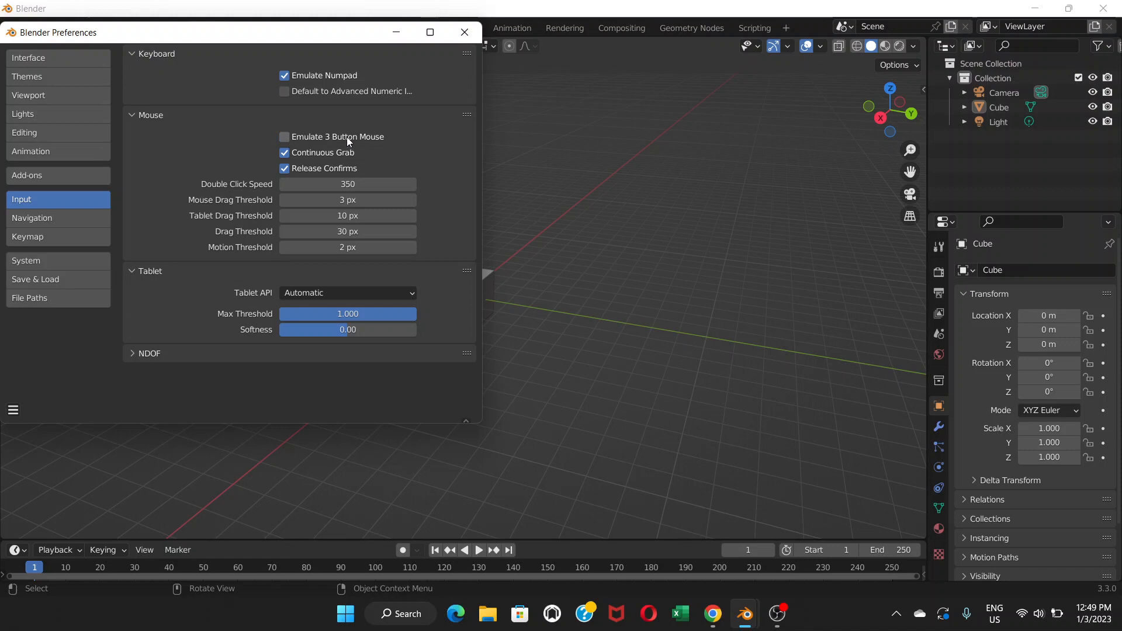
click(285, 137)
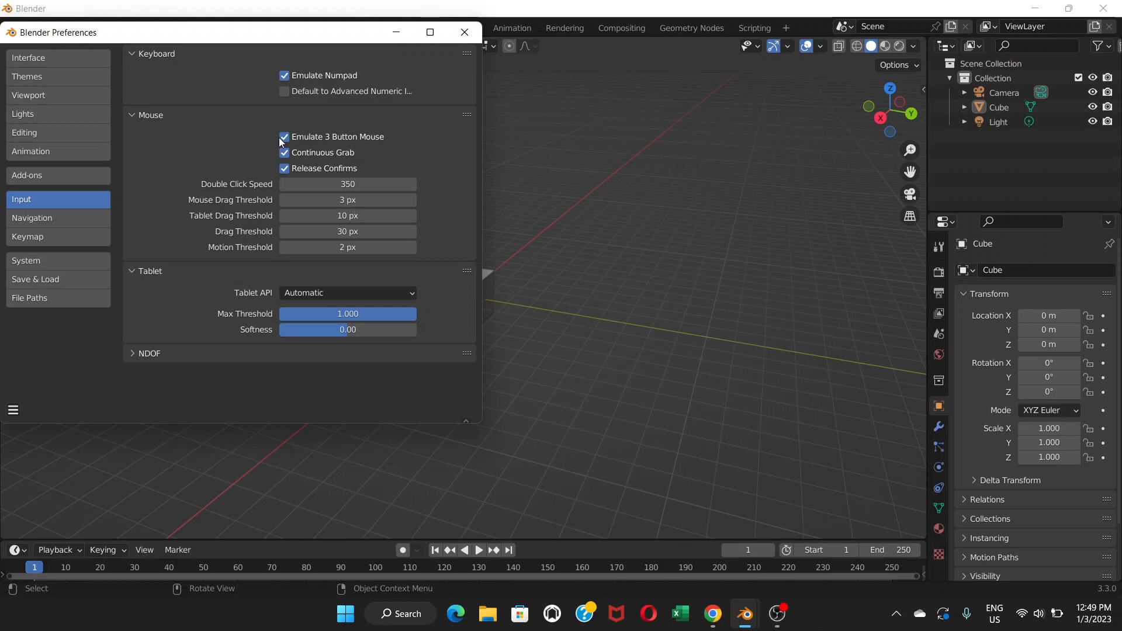
mouse_move(276, 120)
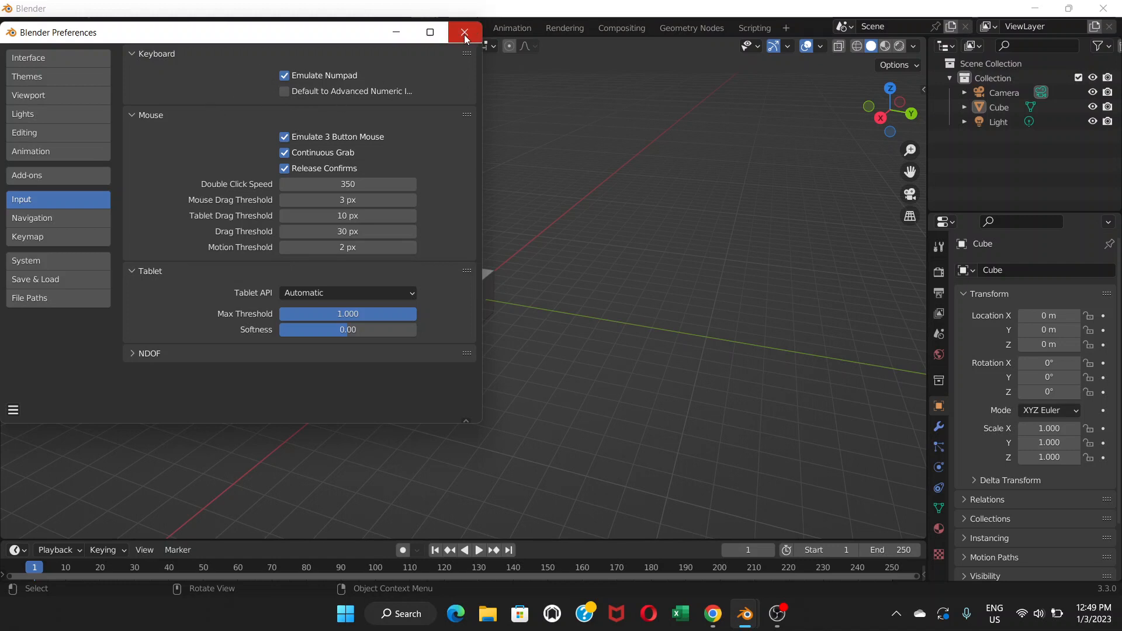
Close the Preferences window to return to the default scene.
click(464, 33)
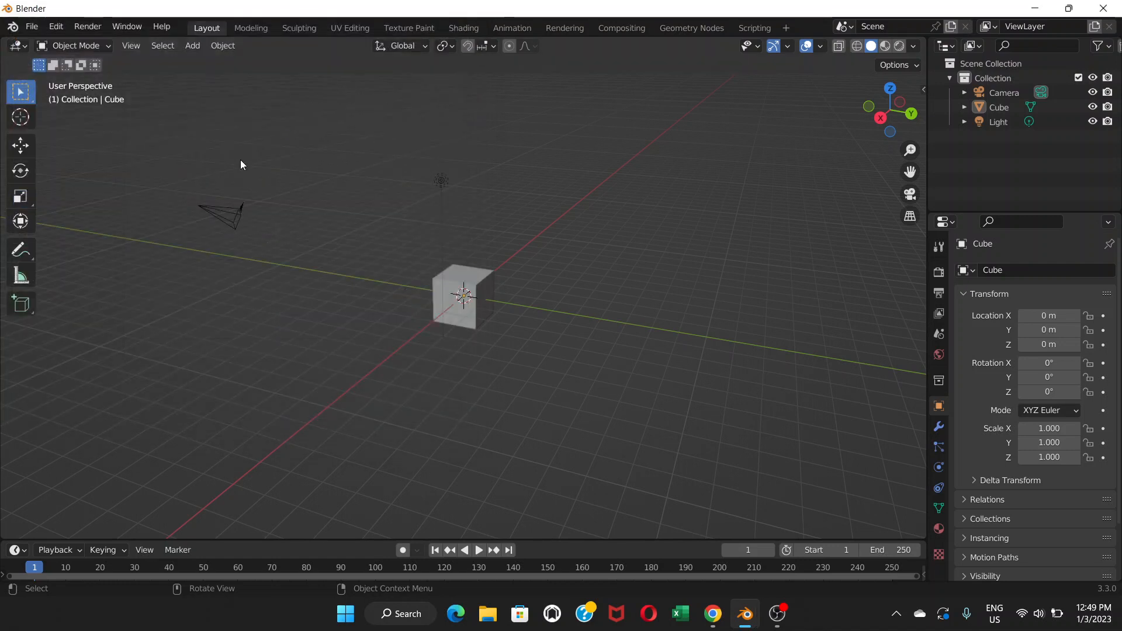
mouse_move(551, 279)
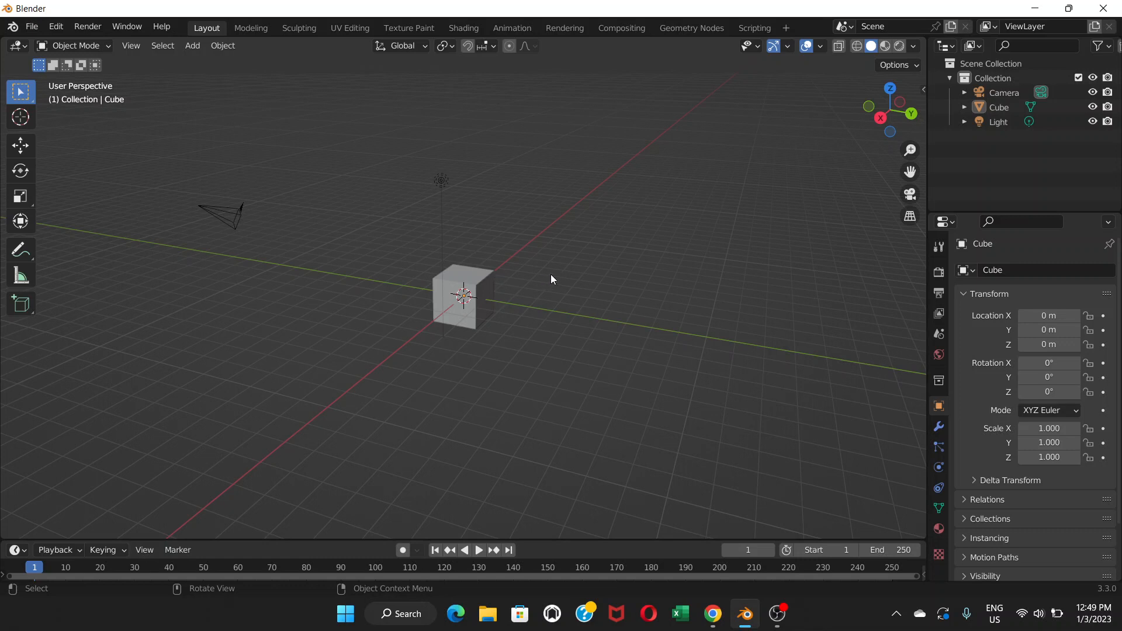
mouse_move(503, 302)
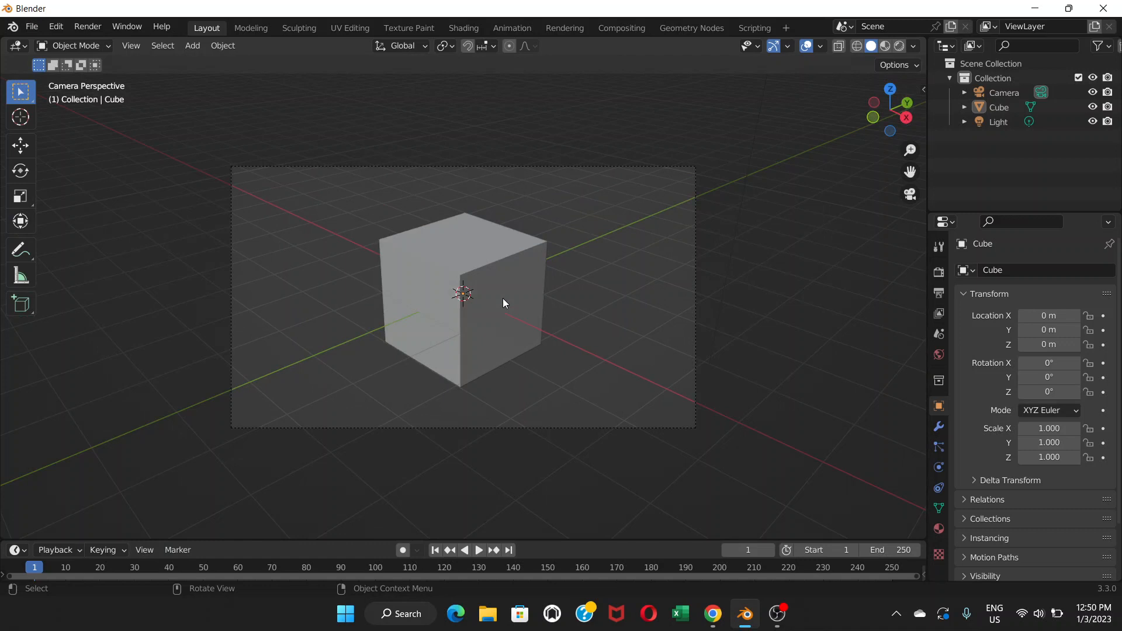
mouse_move(429, 348)
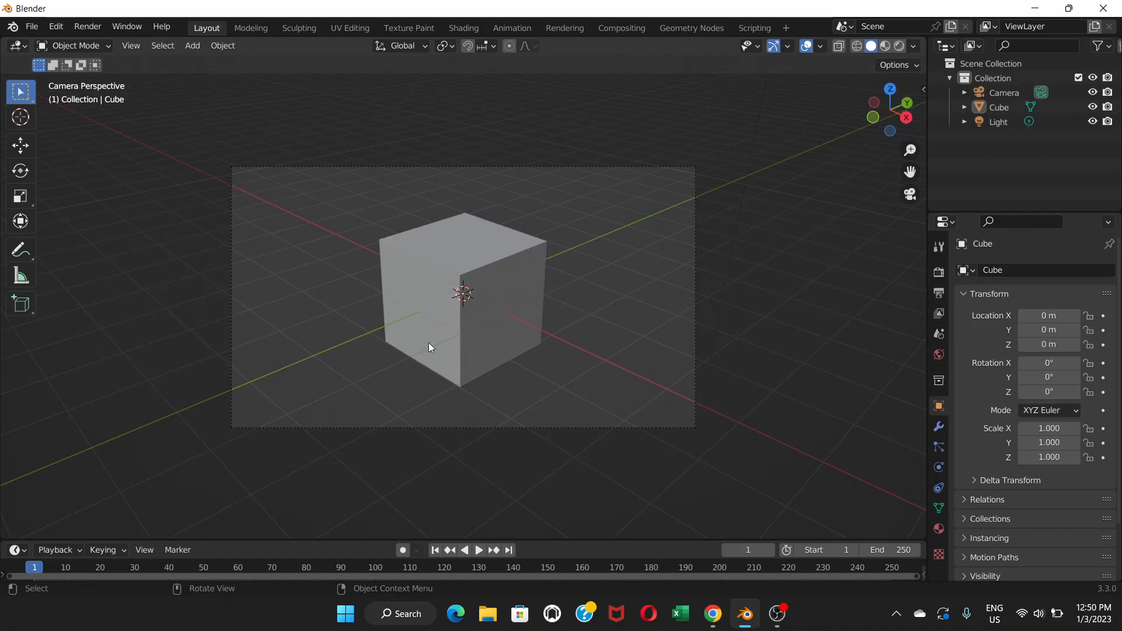
mouse_move(515, 329)
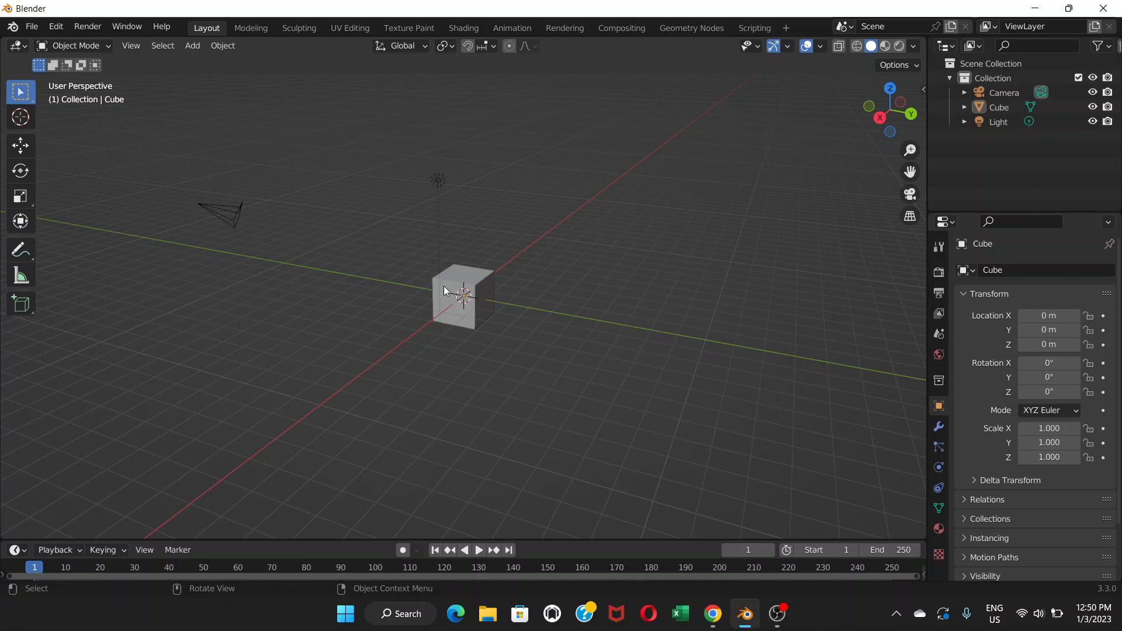
mouse_move(519, 384)
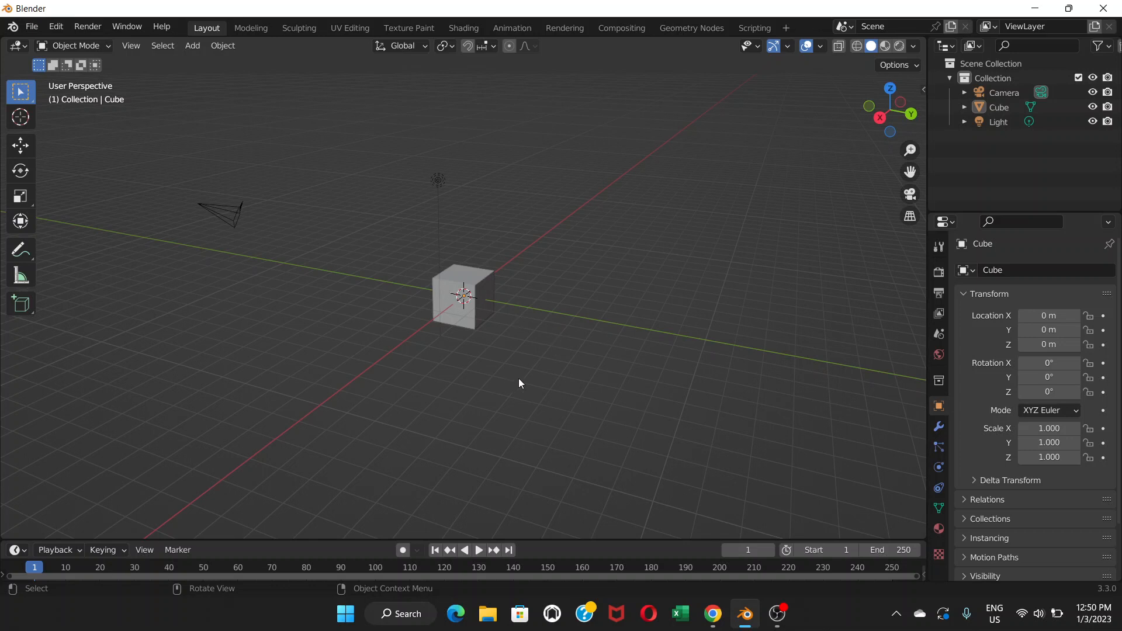
mouse_move(489, 412)
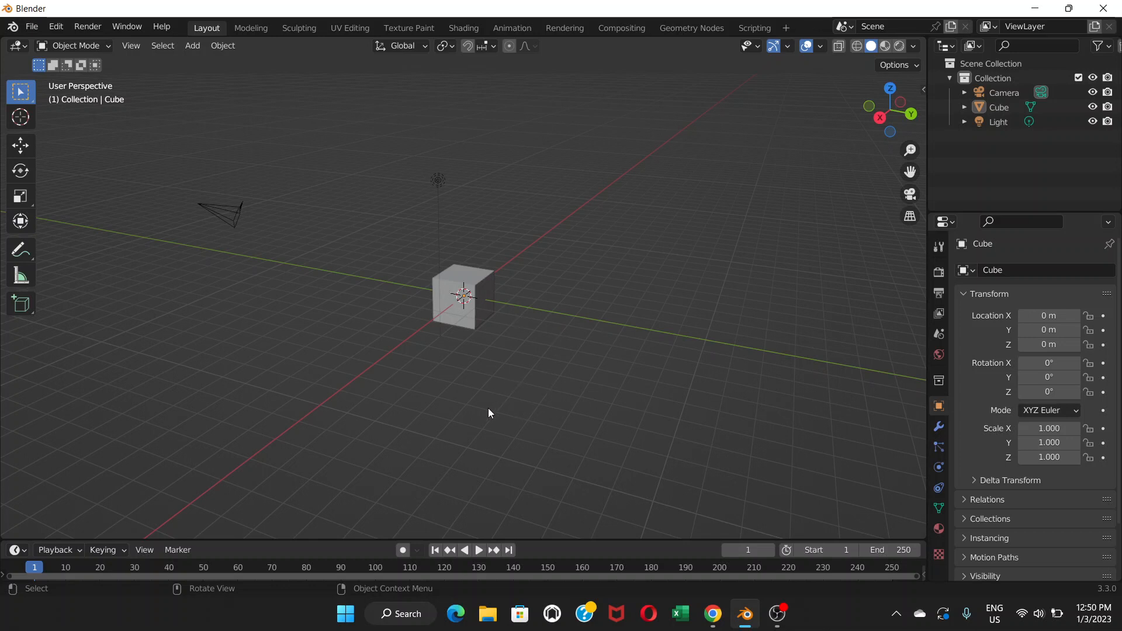
mouse_move(458, 384)
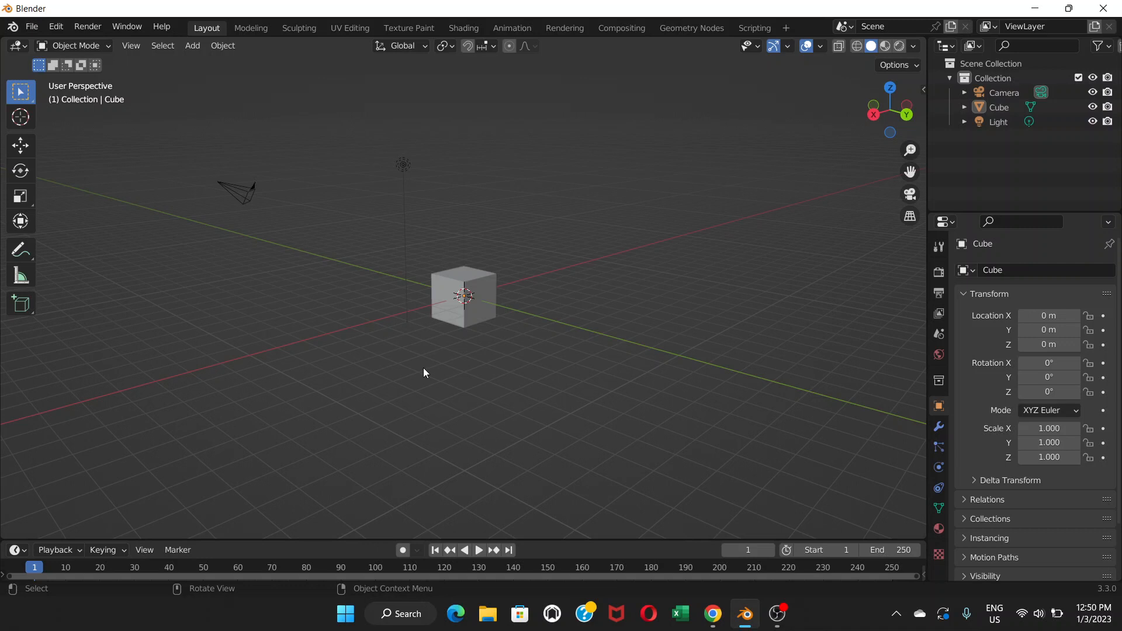
mouse_move(420, 364)
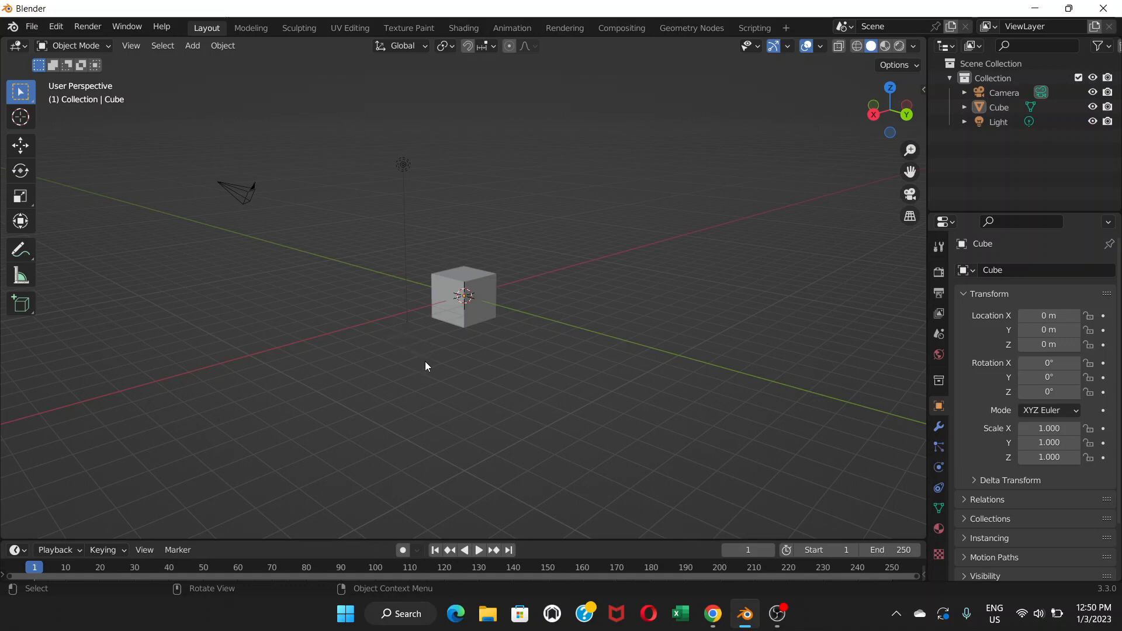
mouse_move(423, 370)
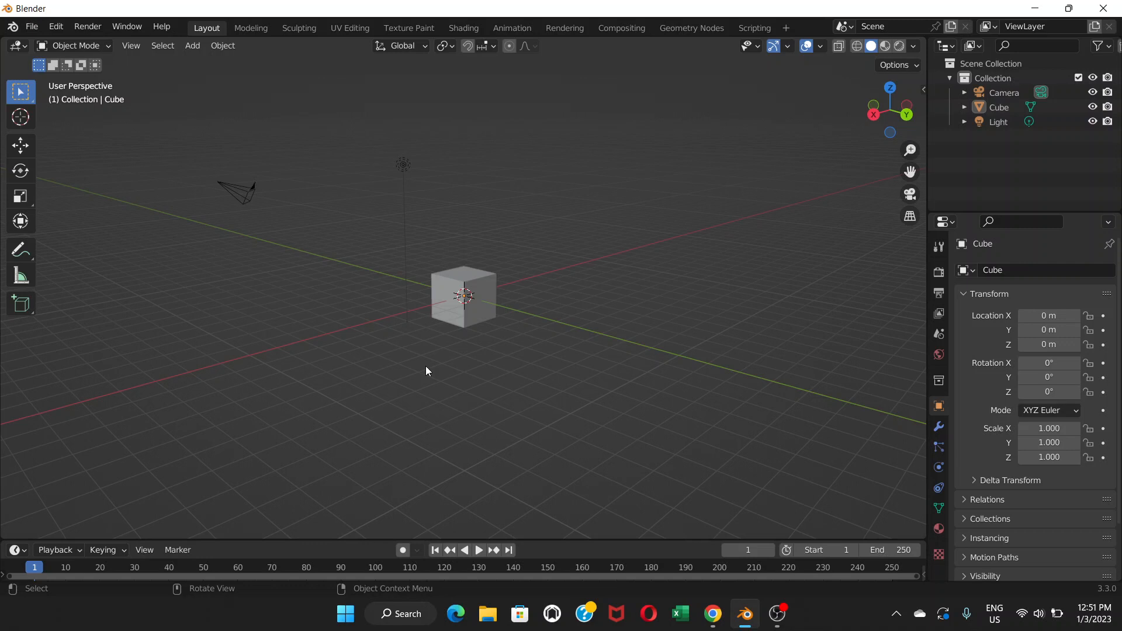
mouse_move(520, 357)
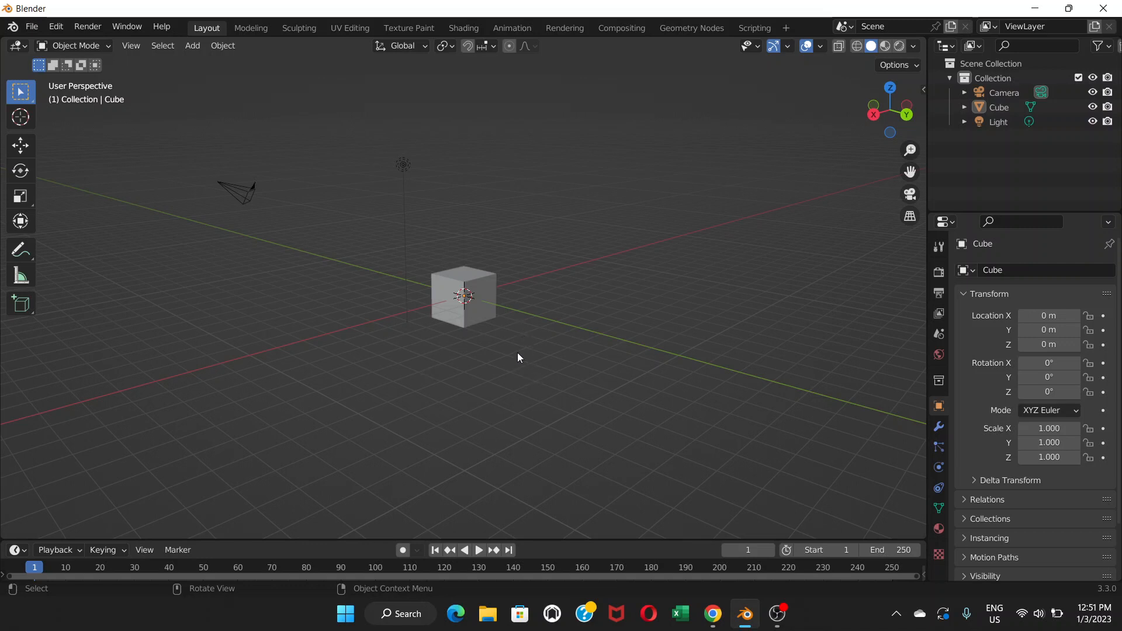
mouse_move(494, 362)
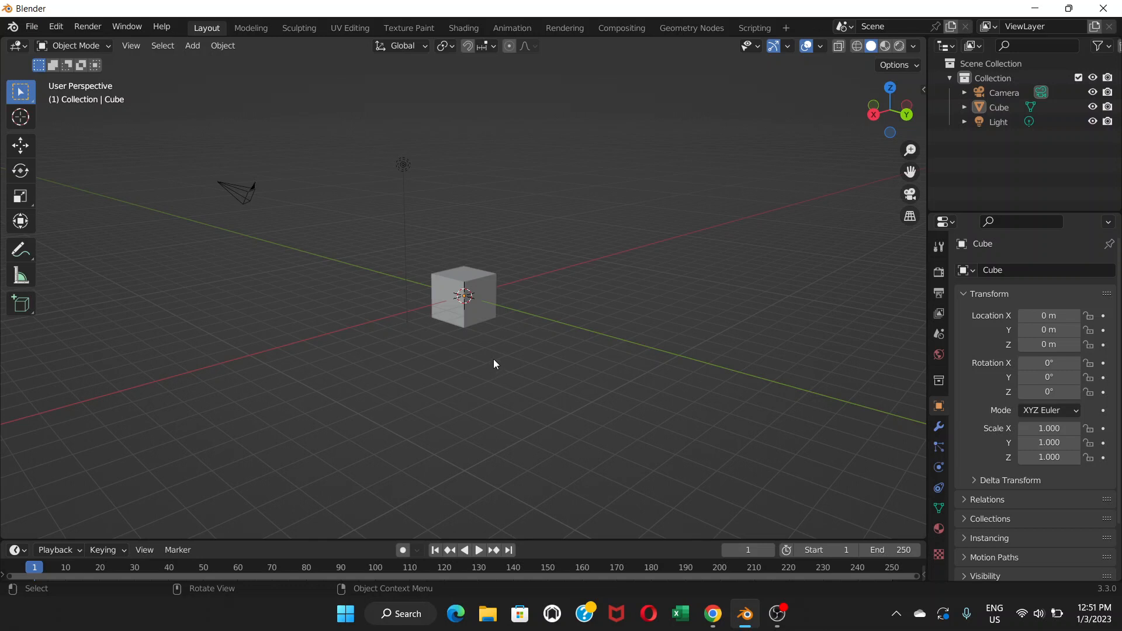
mouse_move(393, 362)
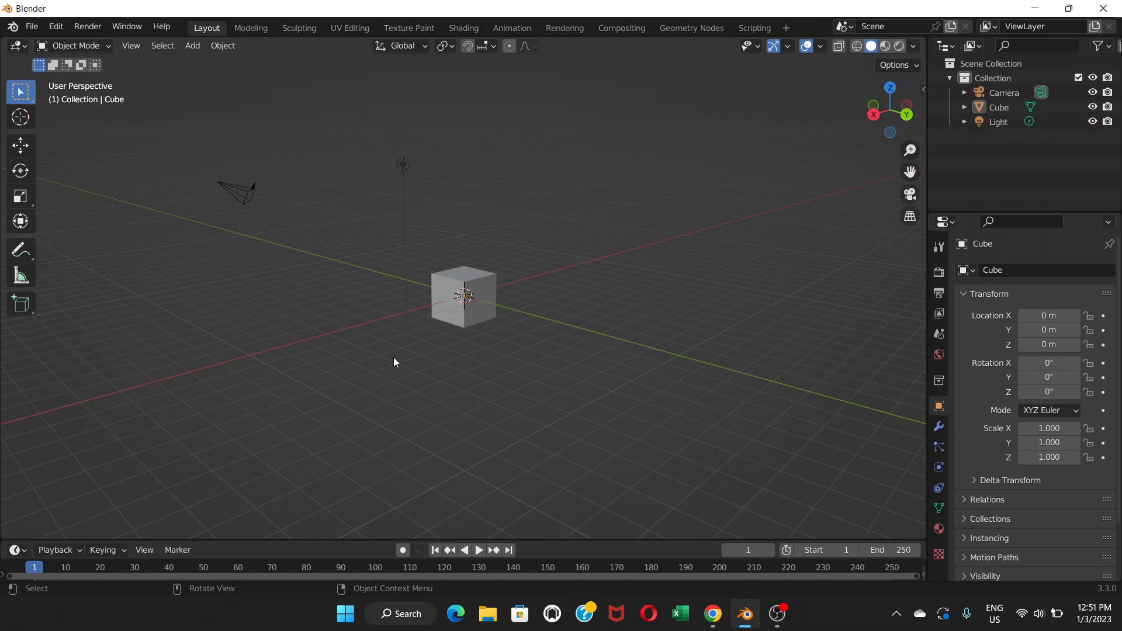
mouse_move(544, 328)
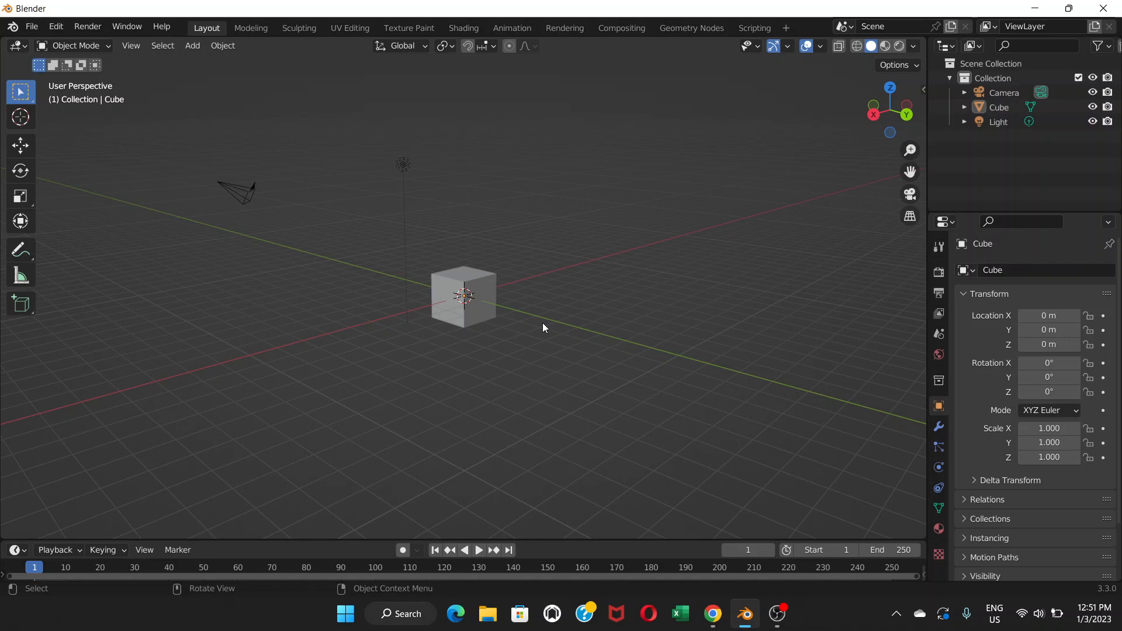
mouse_move(493, 357)
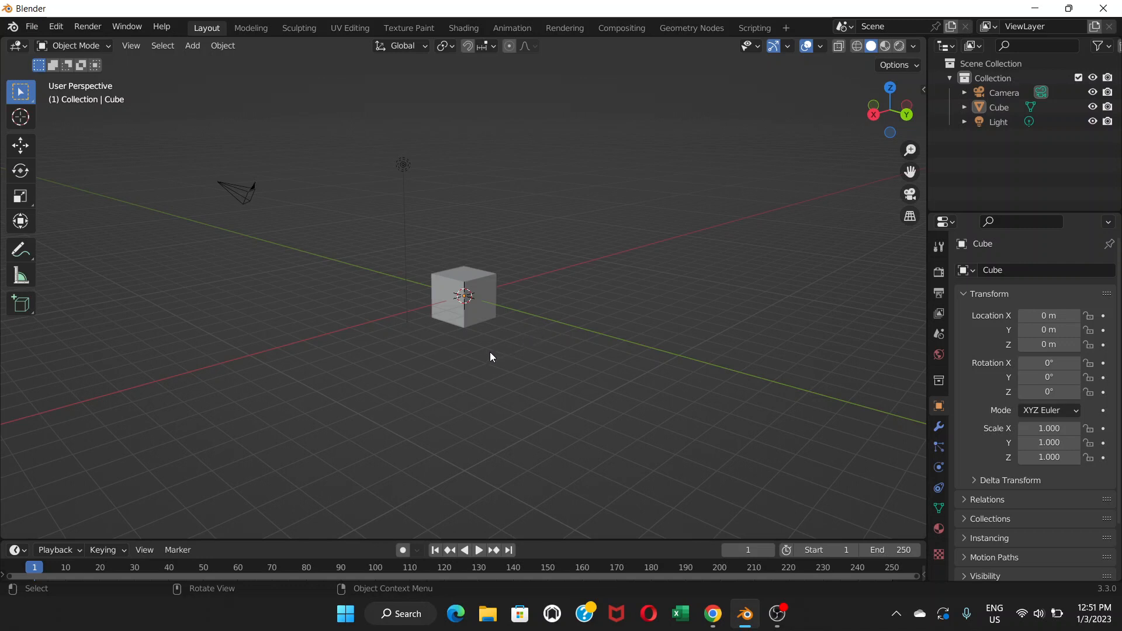
mouse_move(608, 331)
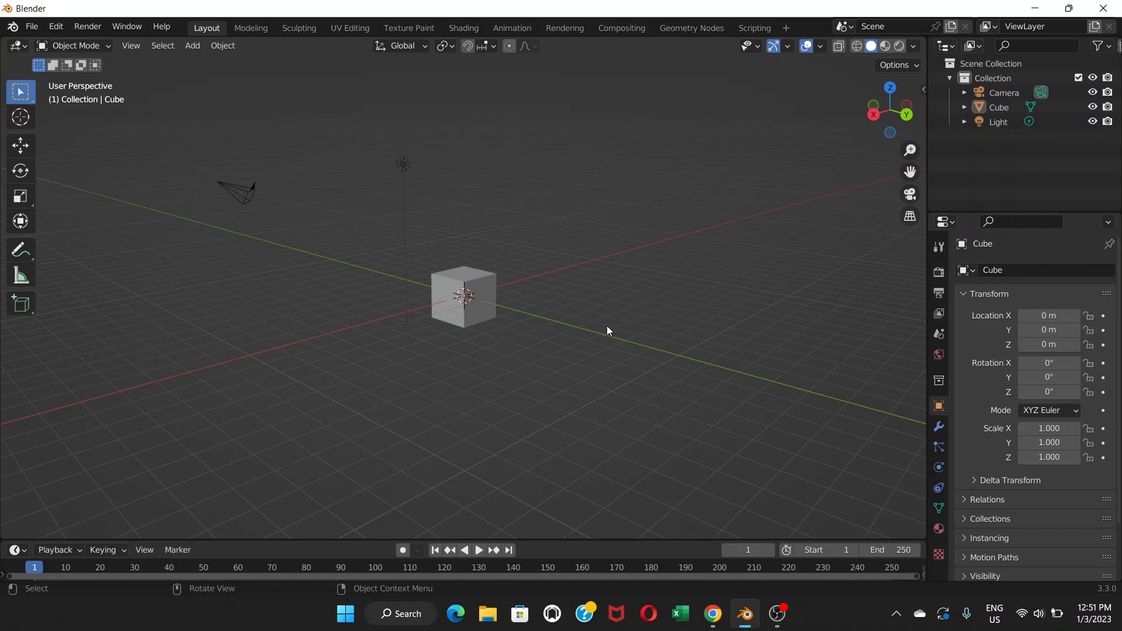
mouse_move(585, 378)
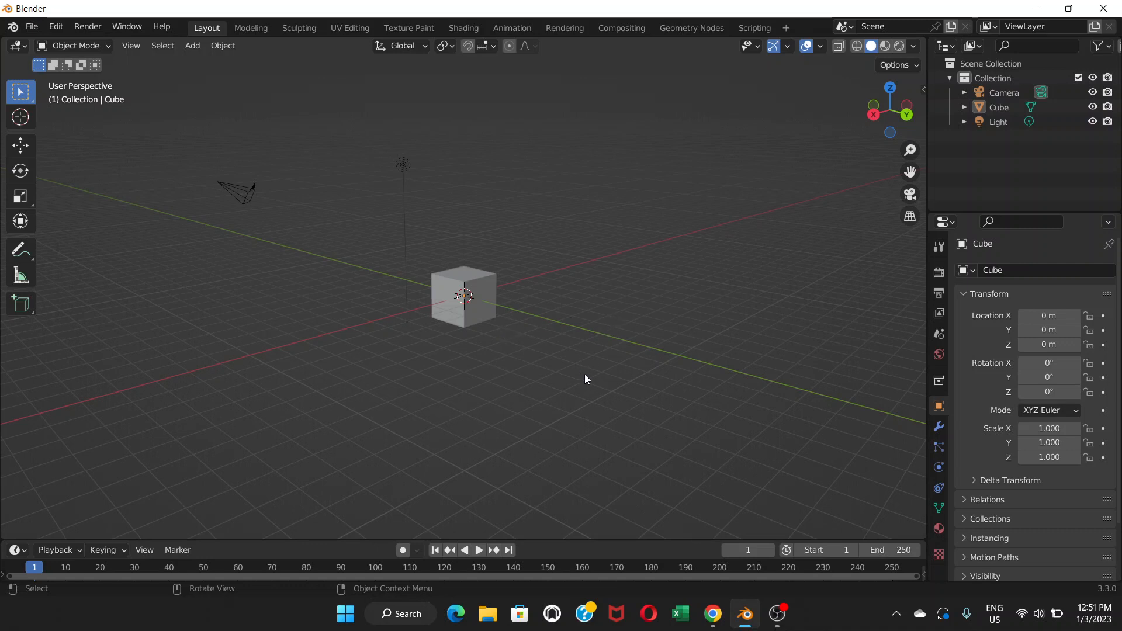
mouse_move(589, 378)
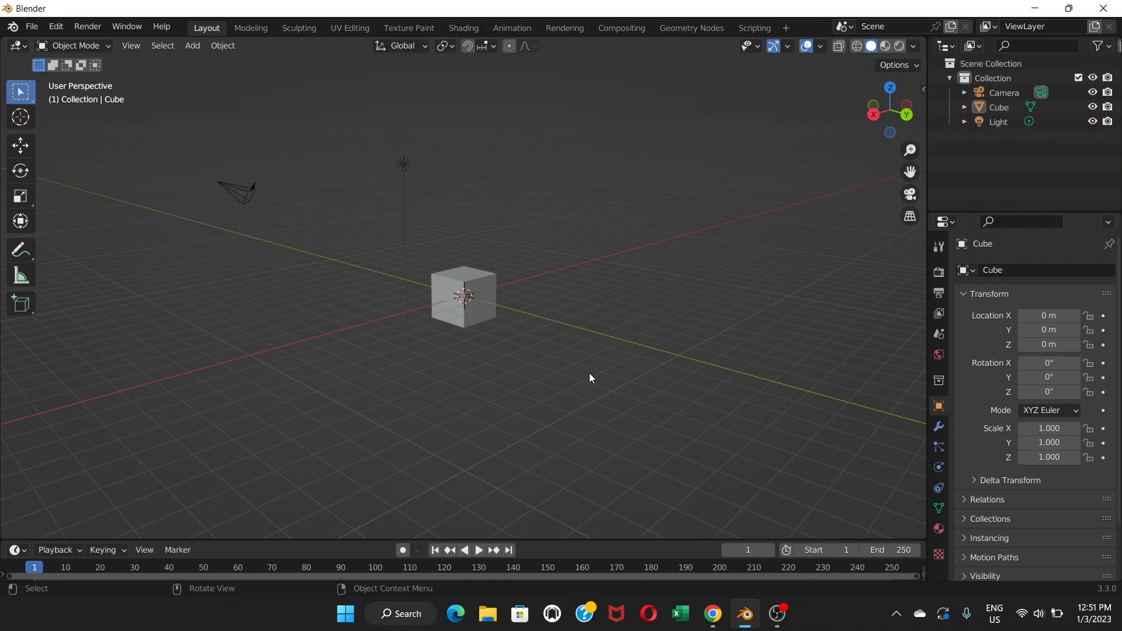
mouse_move(92, 117)
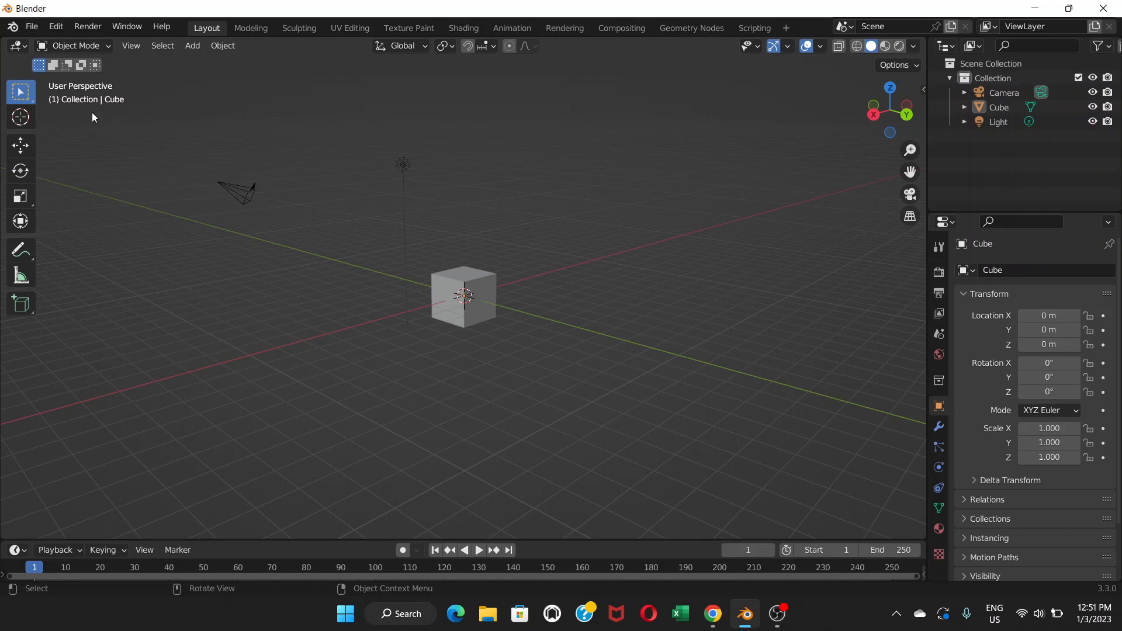
click(55, 27)
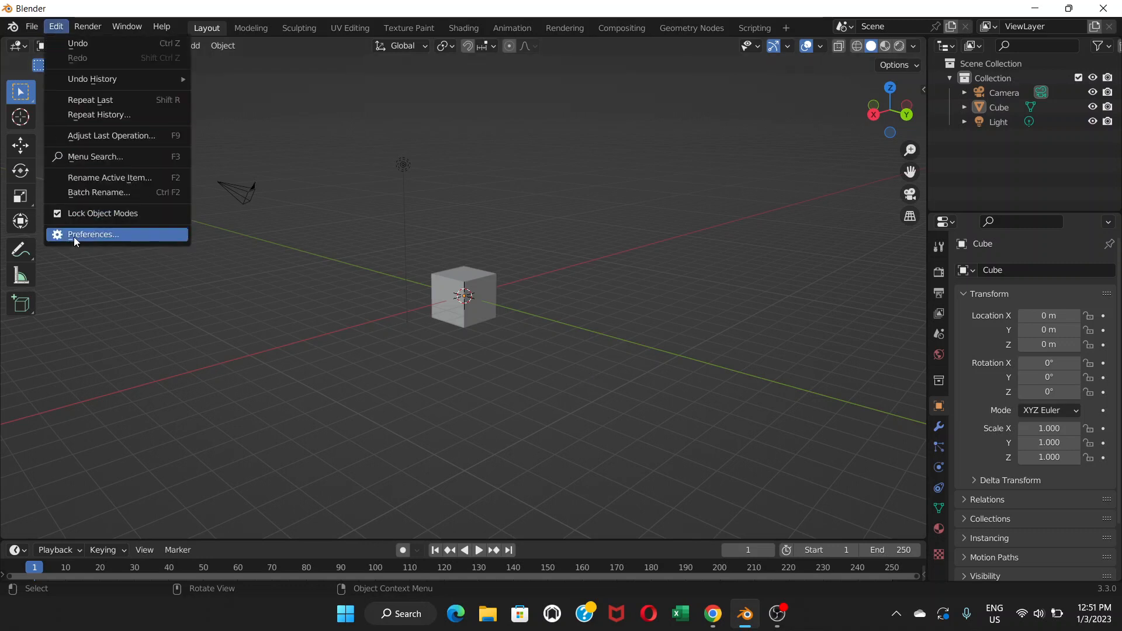
click(91, 234)
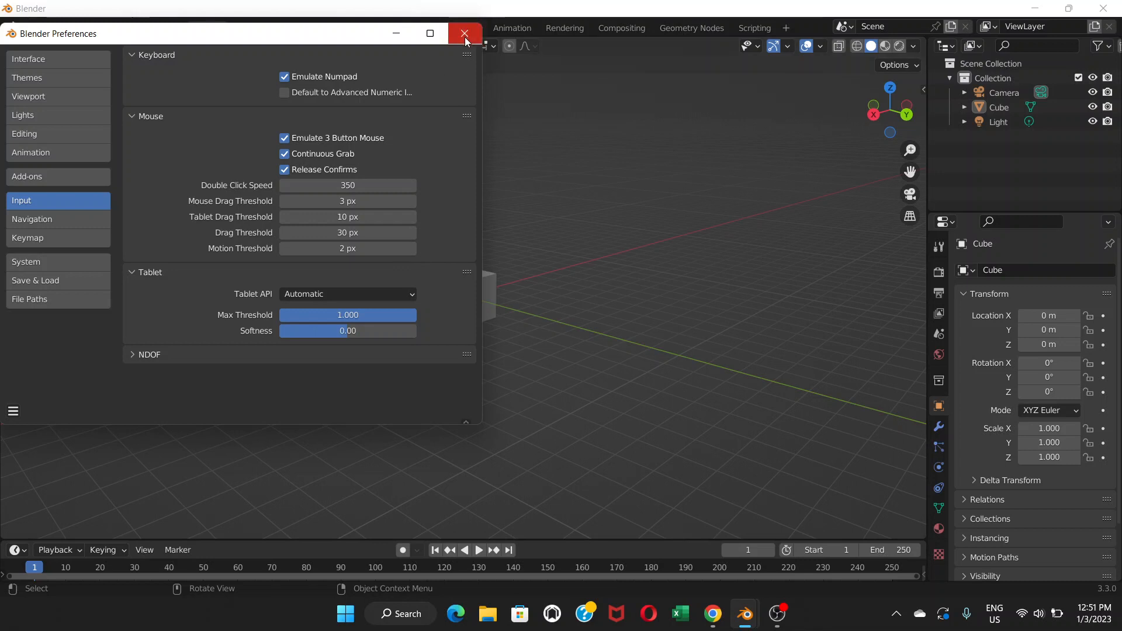
click(465, 34)
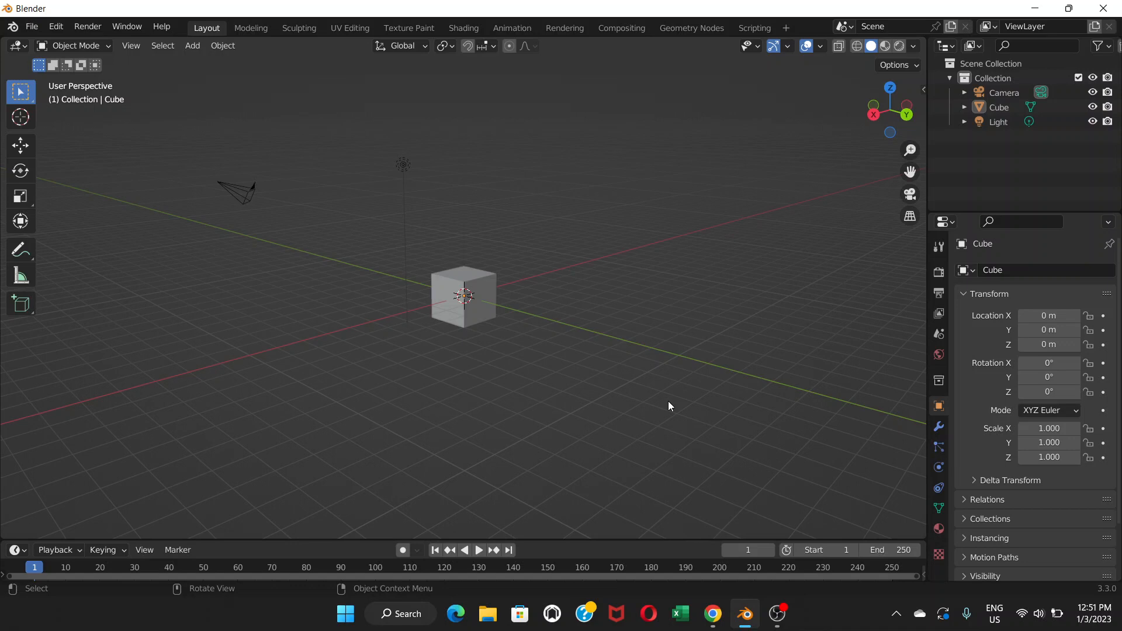
mouse_move(698, 425)
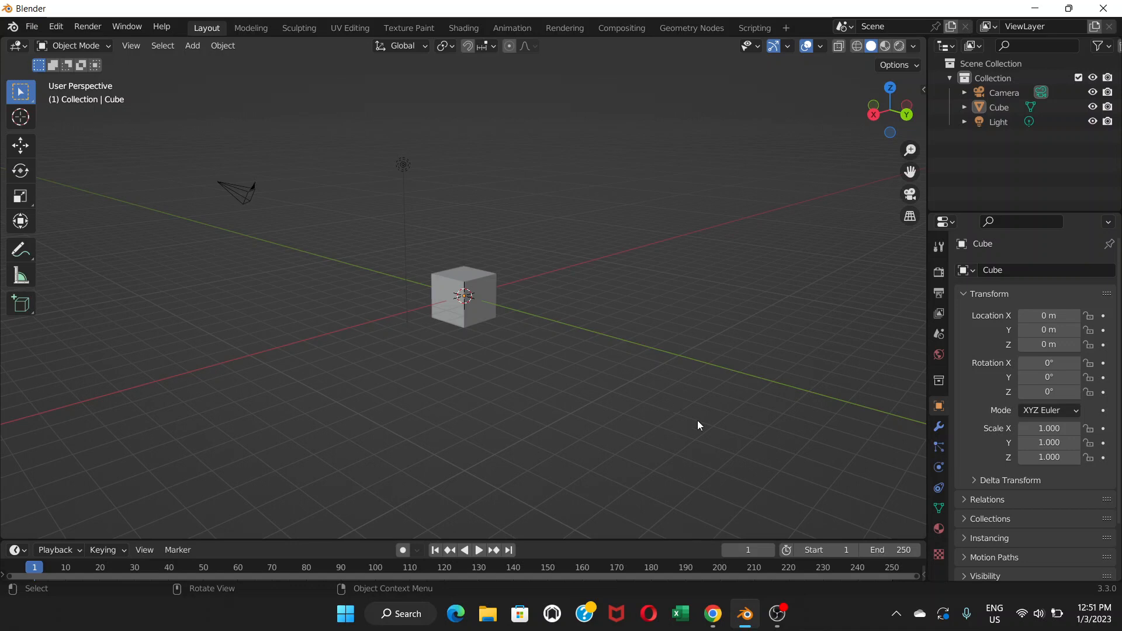